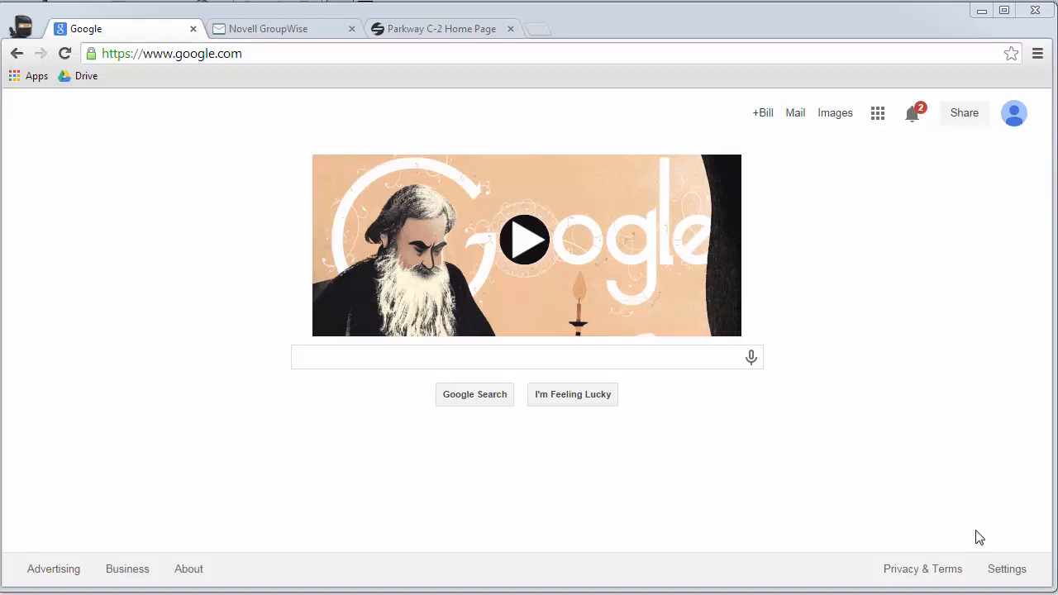
mouse_move(605, 357)
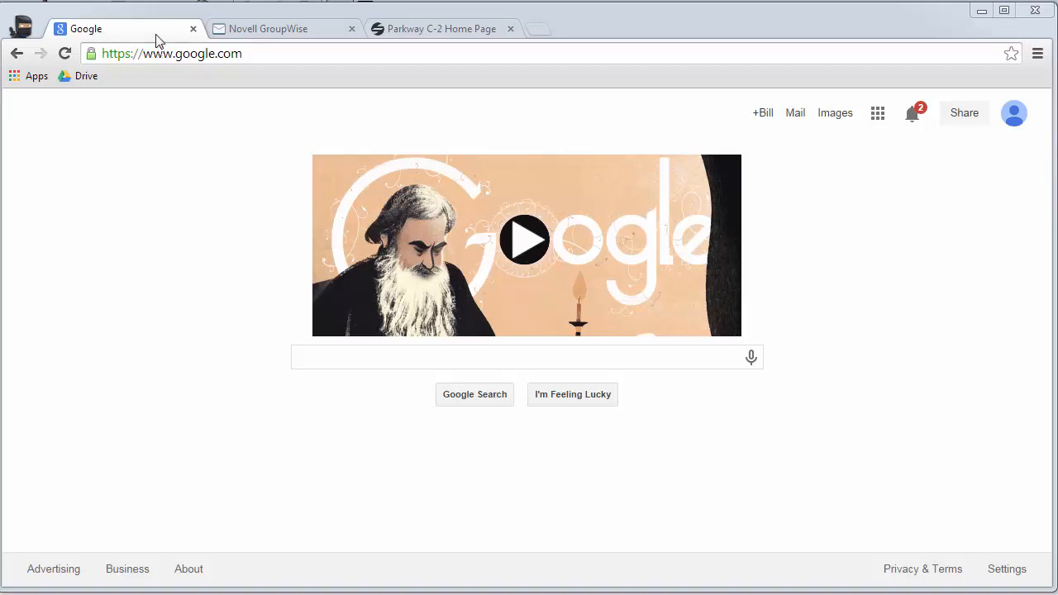
- Browse the open tabs — GroupWise webmail and the district page — then return to Google
click(268, 28)
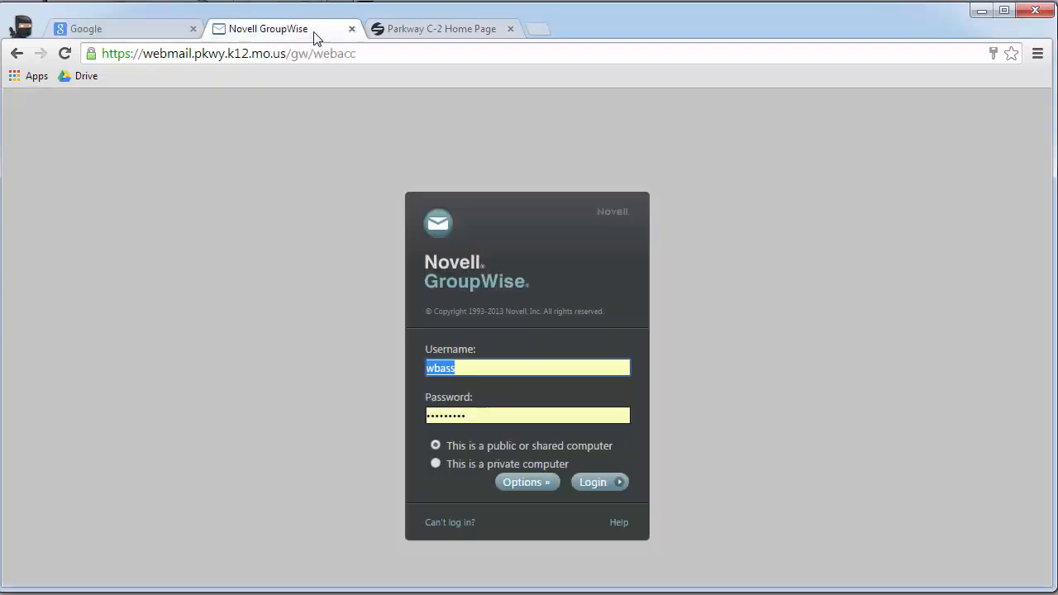
click(442, 28)
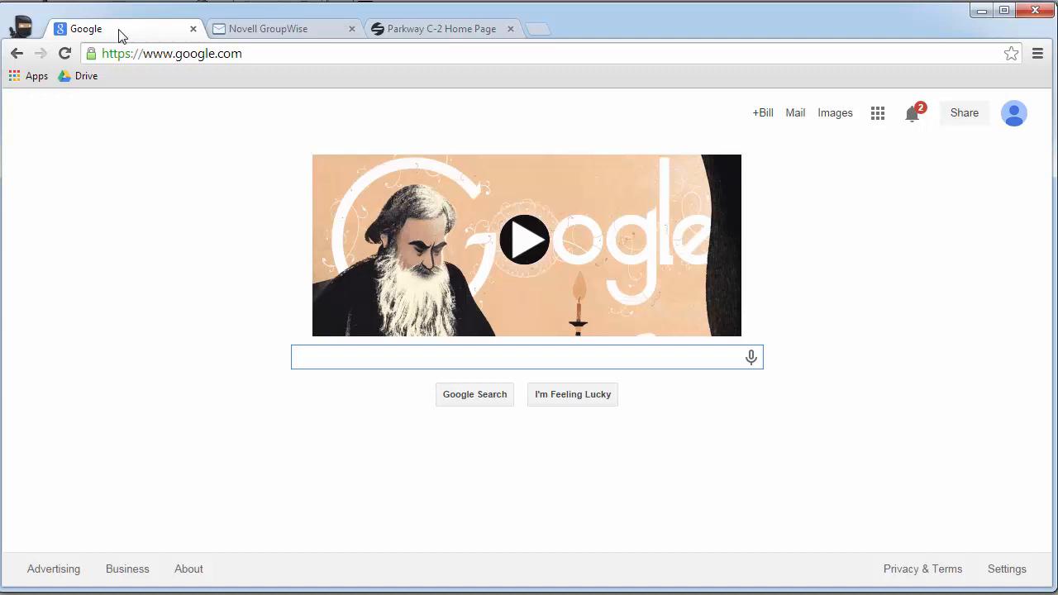
click(526, 357)
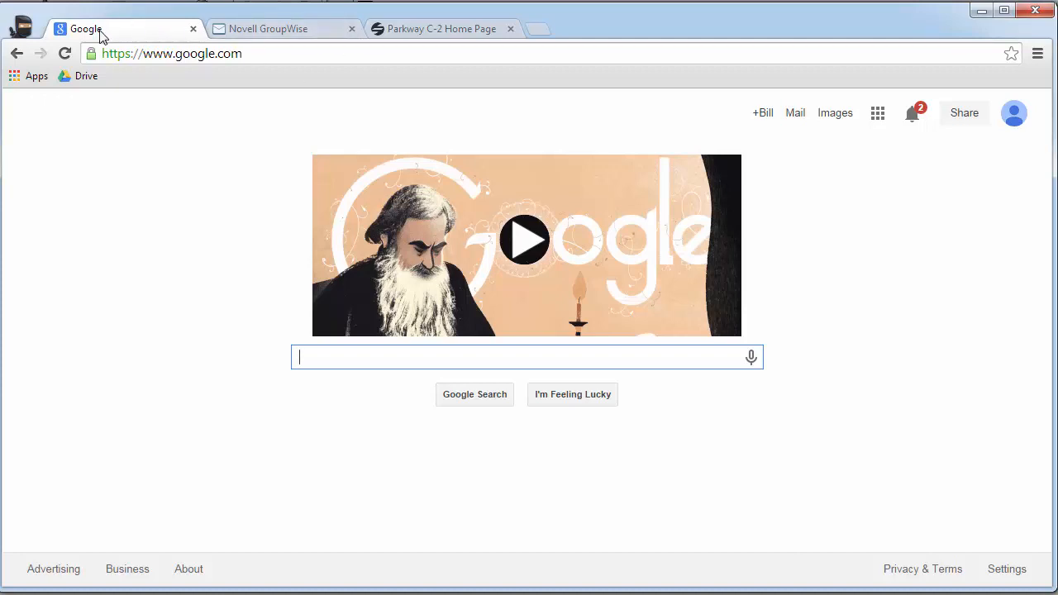
mouse_move(1037, 74)
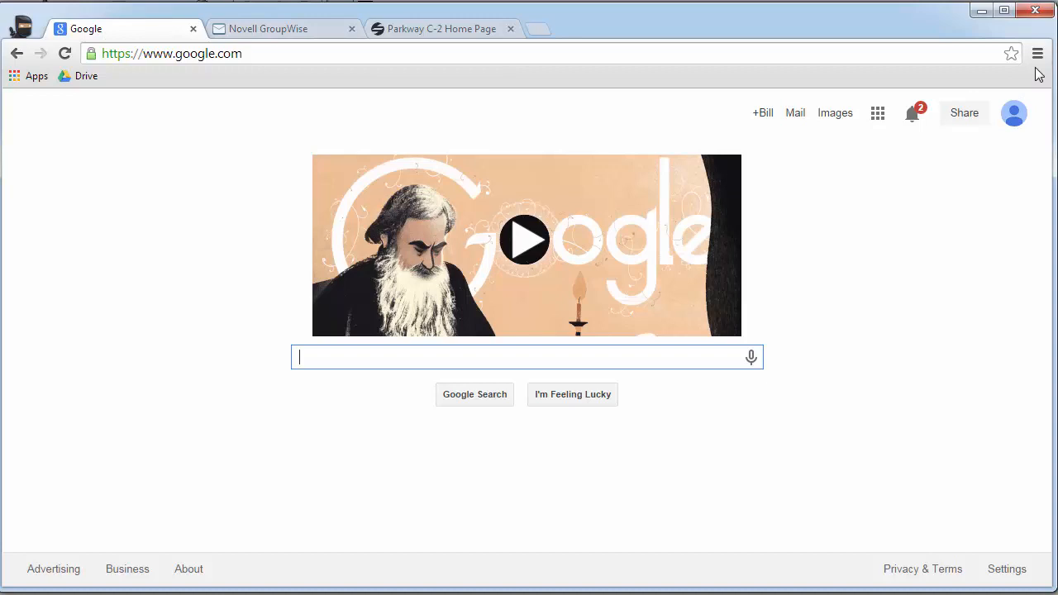
mouse_move(1038, 53)
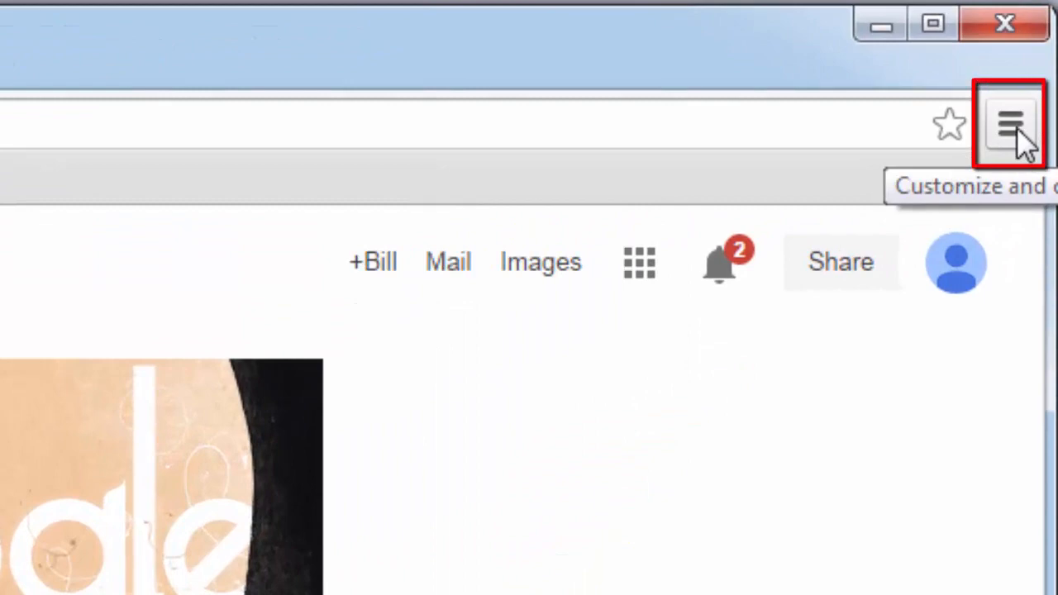
- Go to Chrome's Settings page from the browser menu
click(1009, 124)
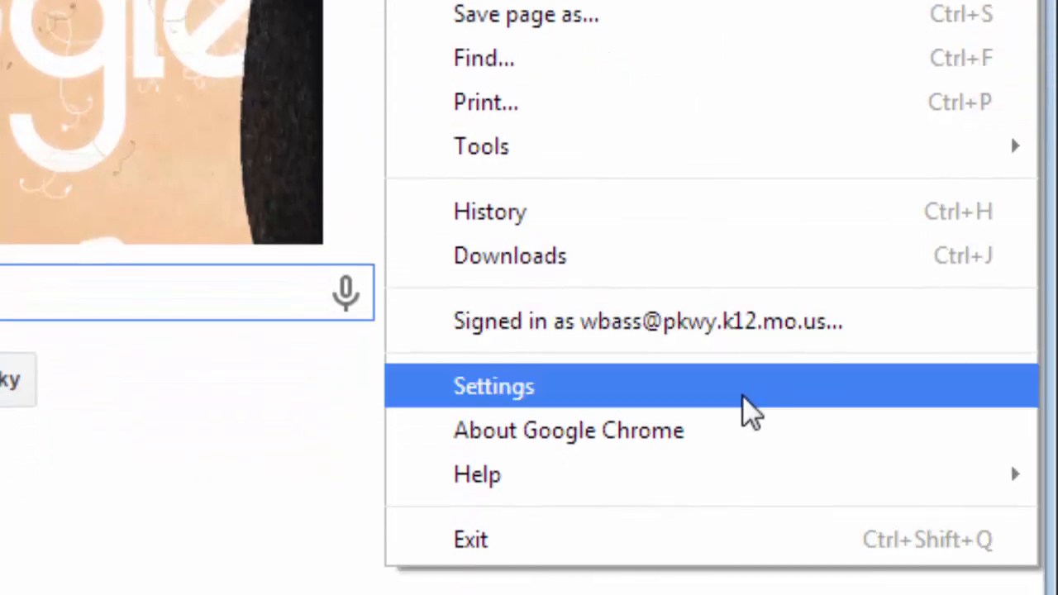
click(493, 387)
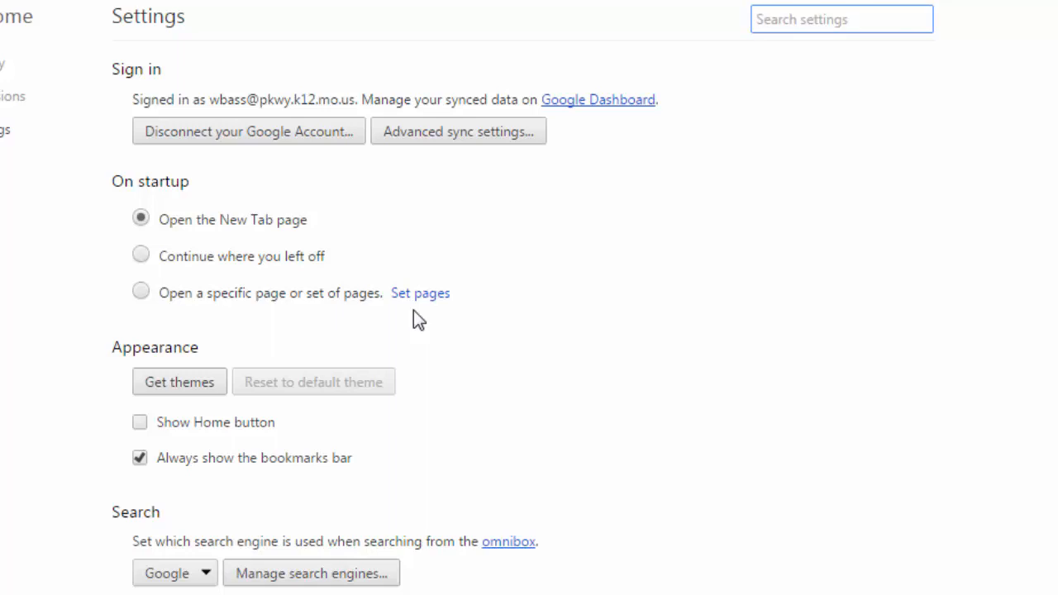
click(841, 19)
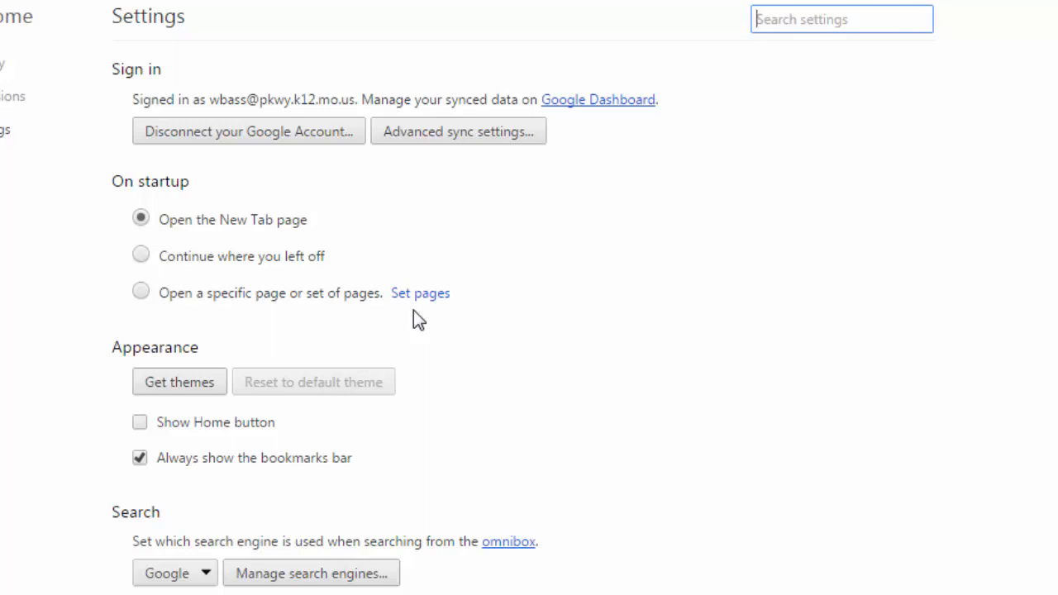
click(842, 20)
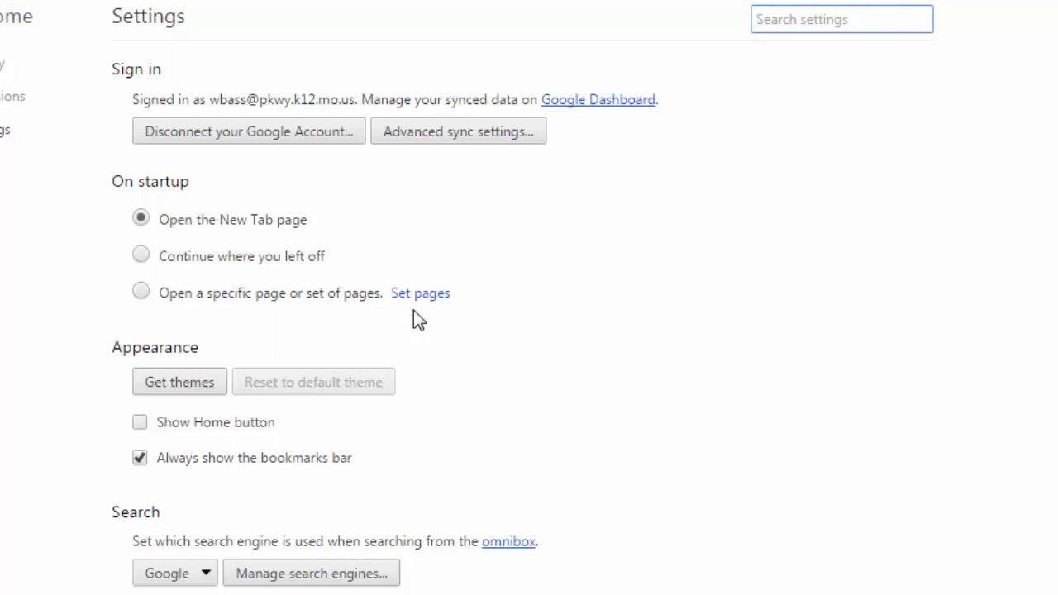
click(841, 20)
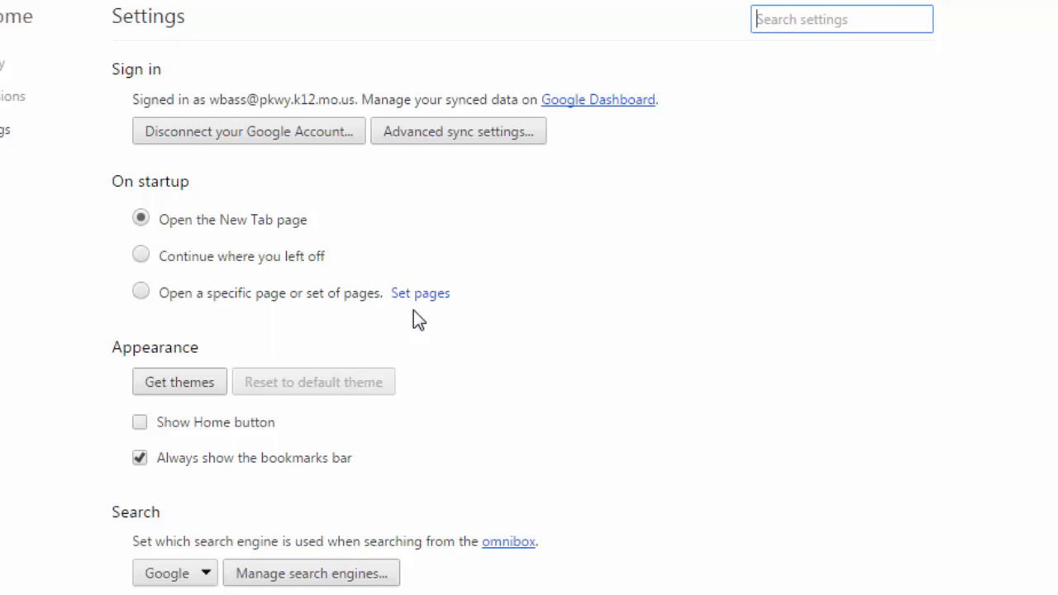
mouse_move(372, 284)
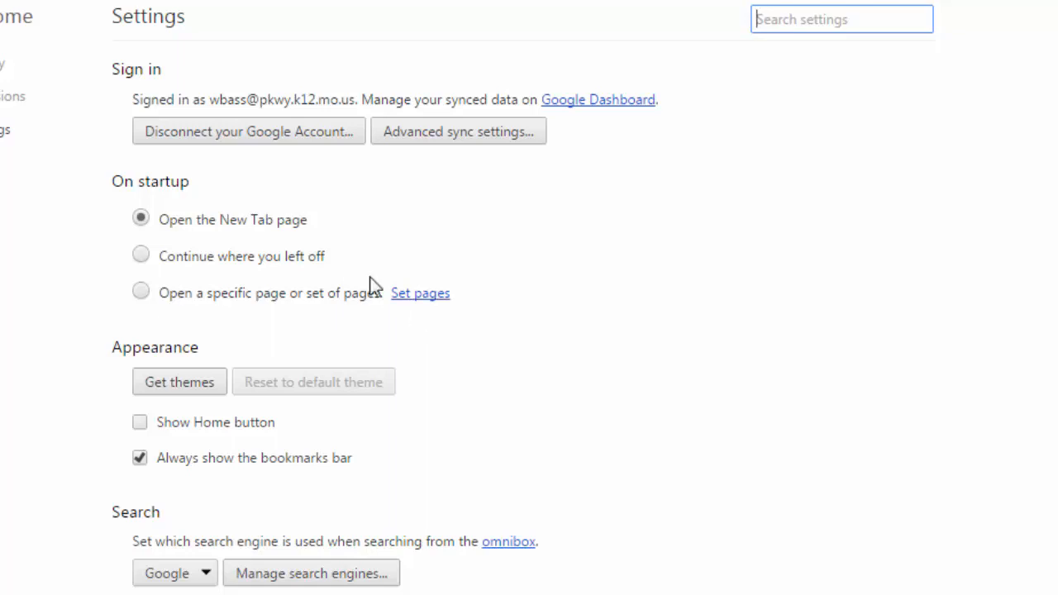
- Under On startup choose 'Open a specific page or set of pages' and bring up Set pages
click(141, 255)
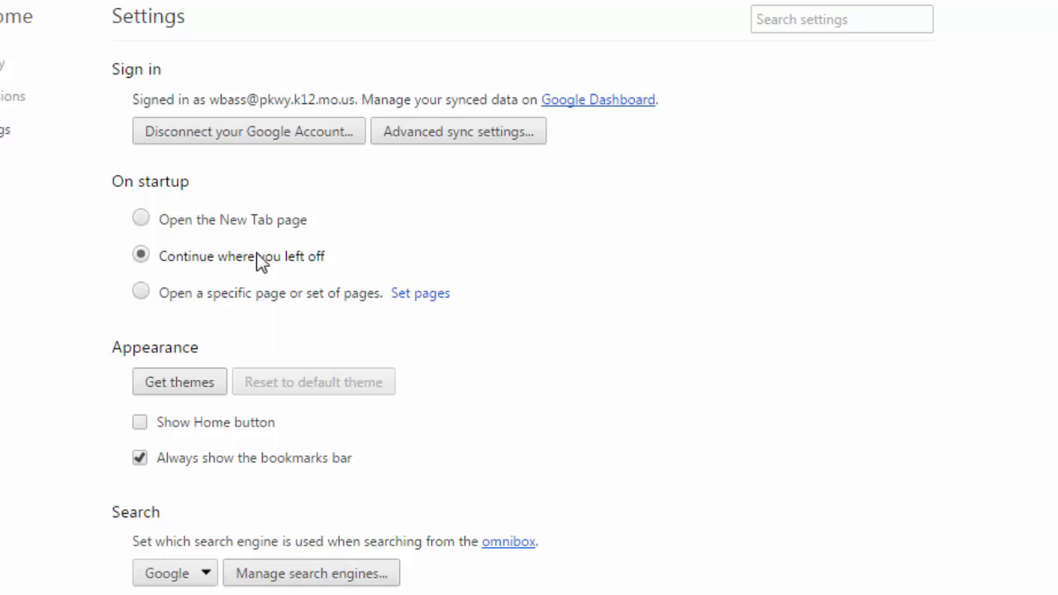
mouse_move(179, 301)
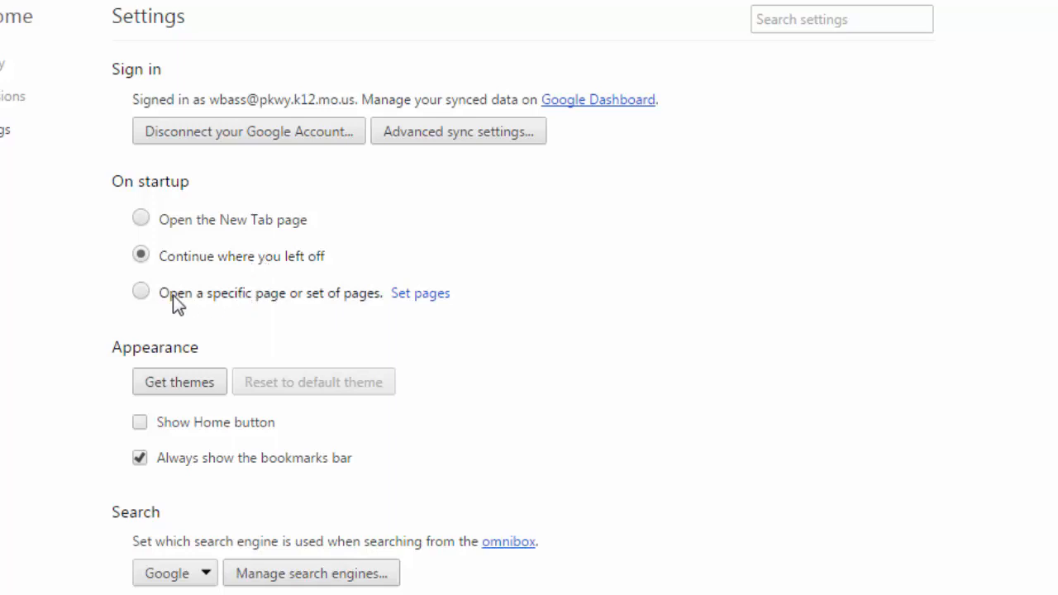
mouse_move(141, 291)
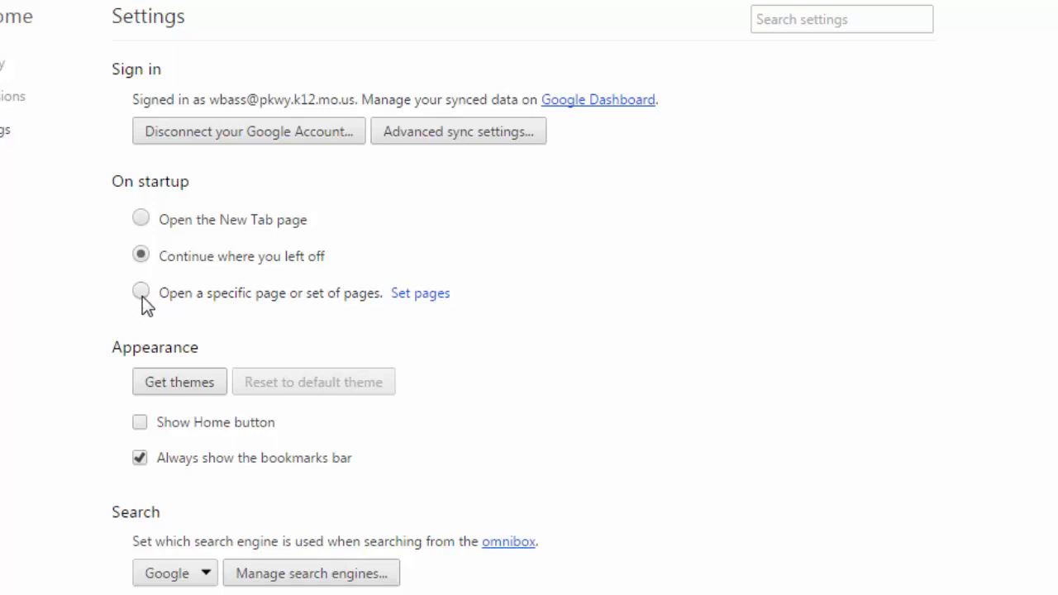
click(141, 291)
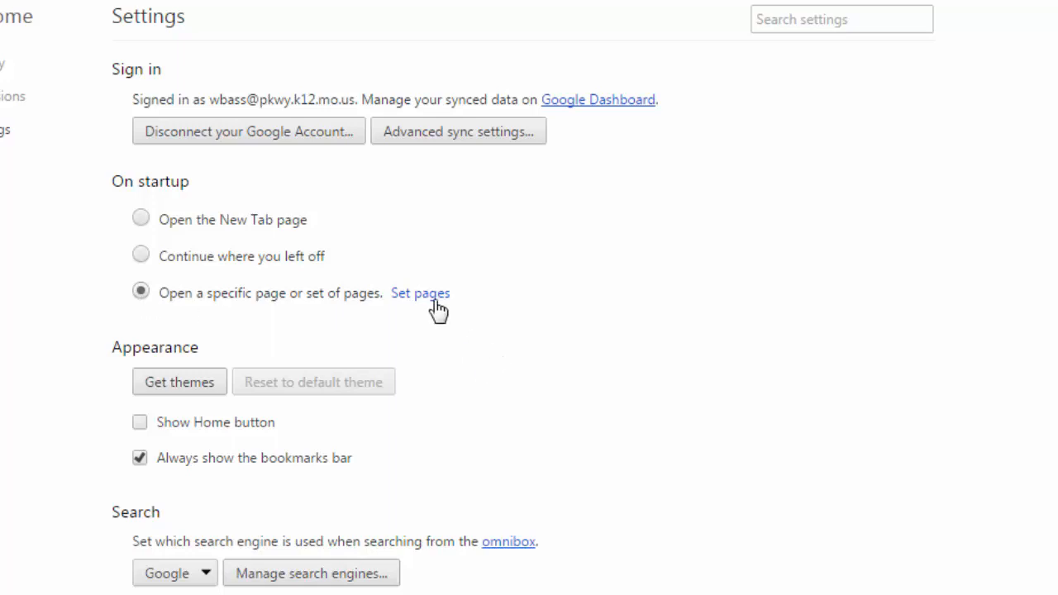
click(420, 293)
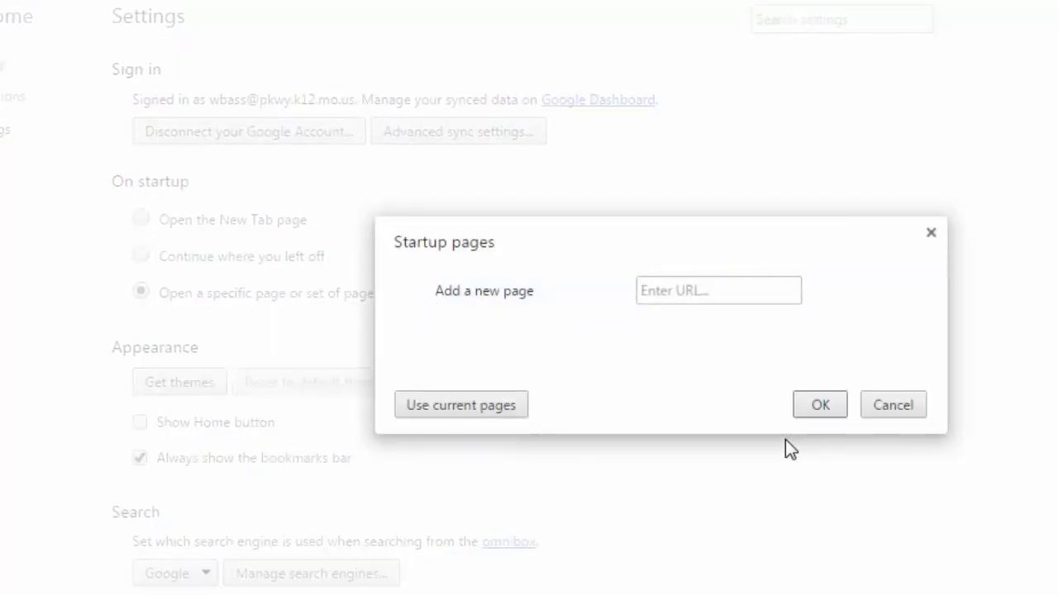
- Add all currently open tabs — Google, GroupWise, Parkway C-2 Home Page — as startup pages
click(717, 291)
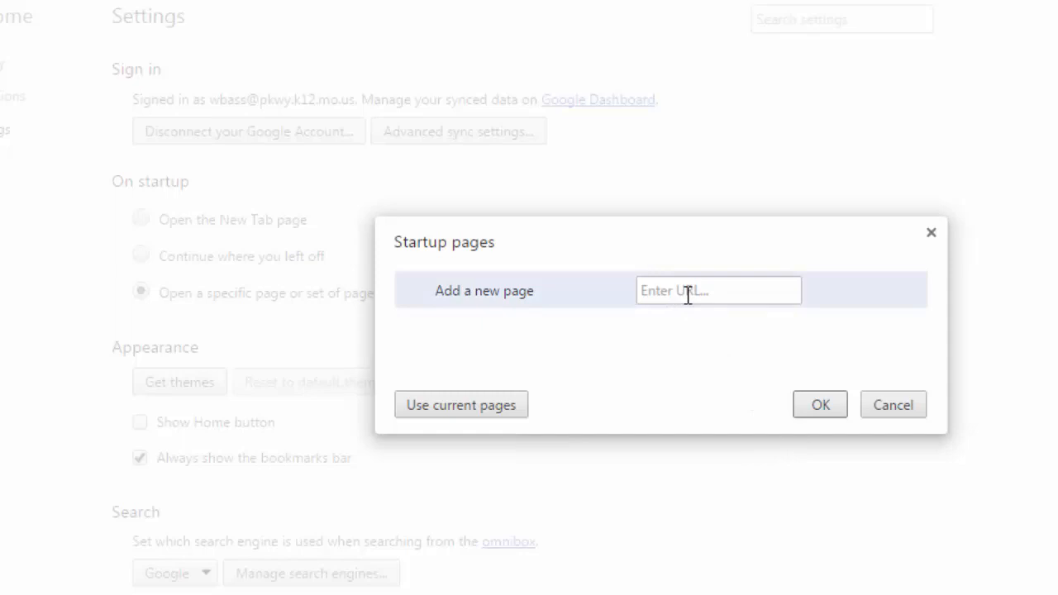
click(717, 291)
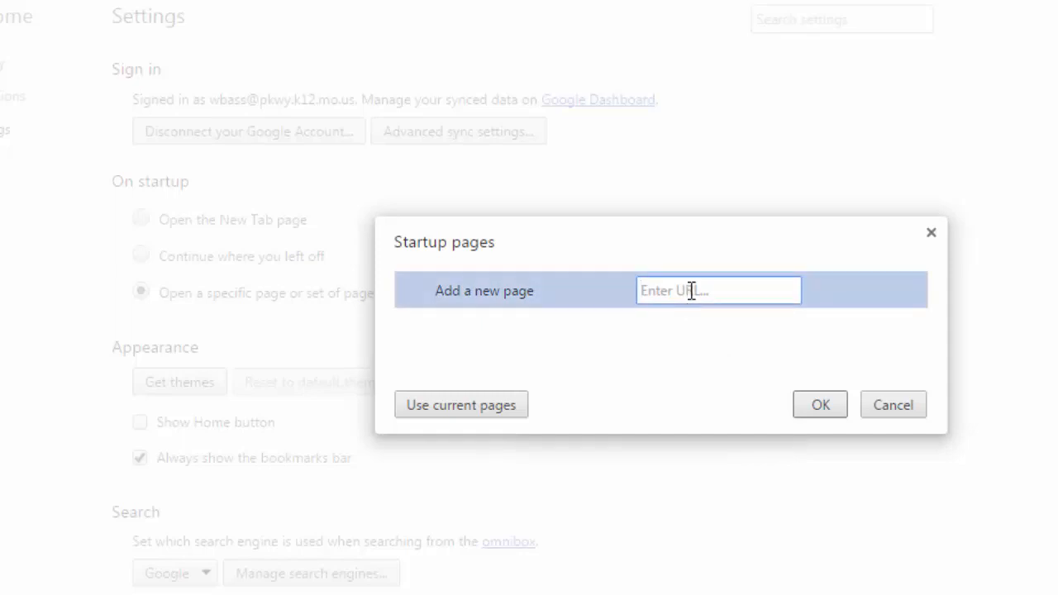
mouse_move(416, 466)
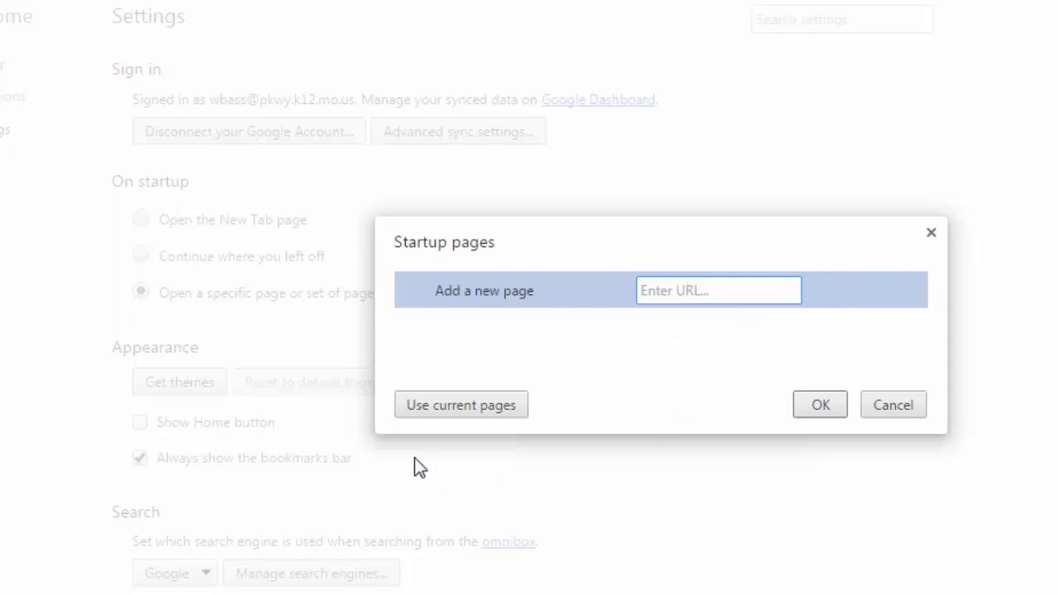
click(717, 291)
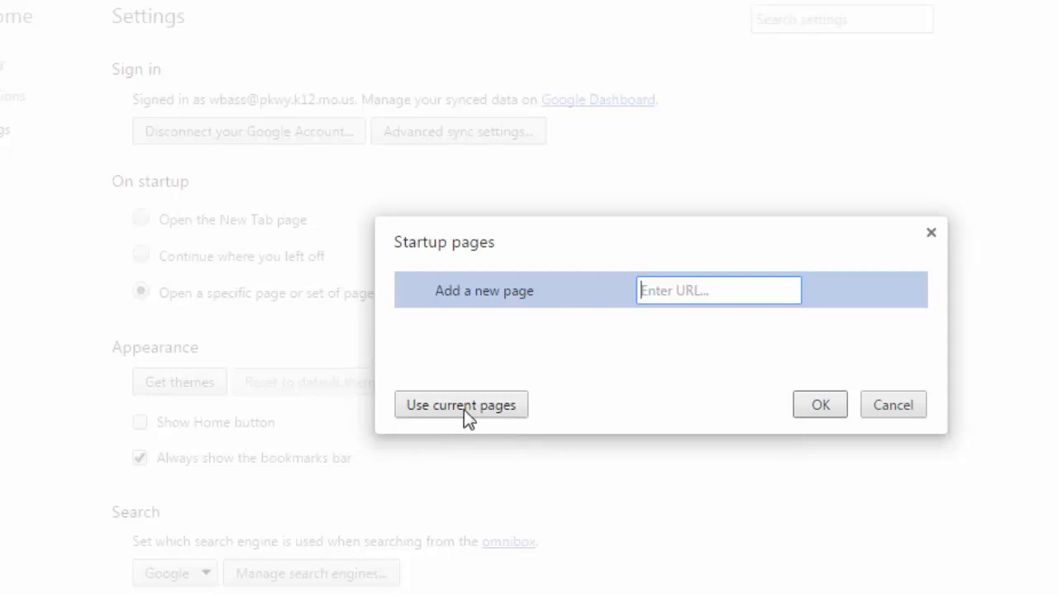
click(460, 403)
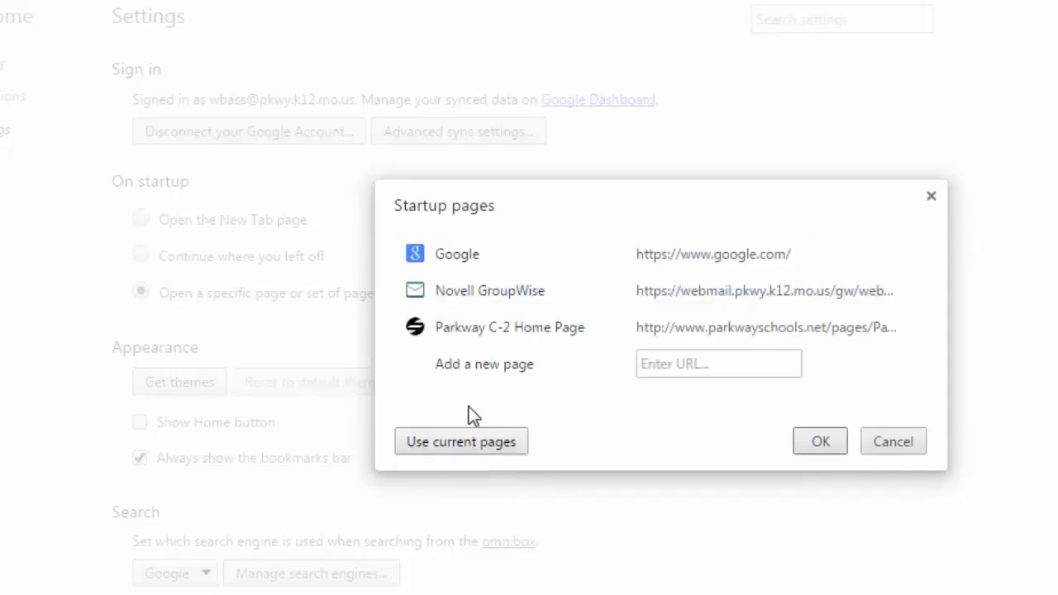
mouse_move(488, 264)
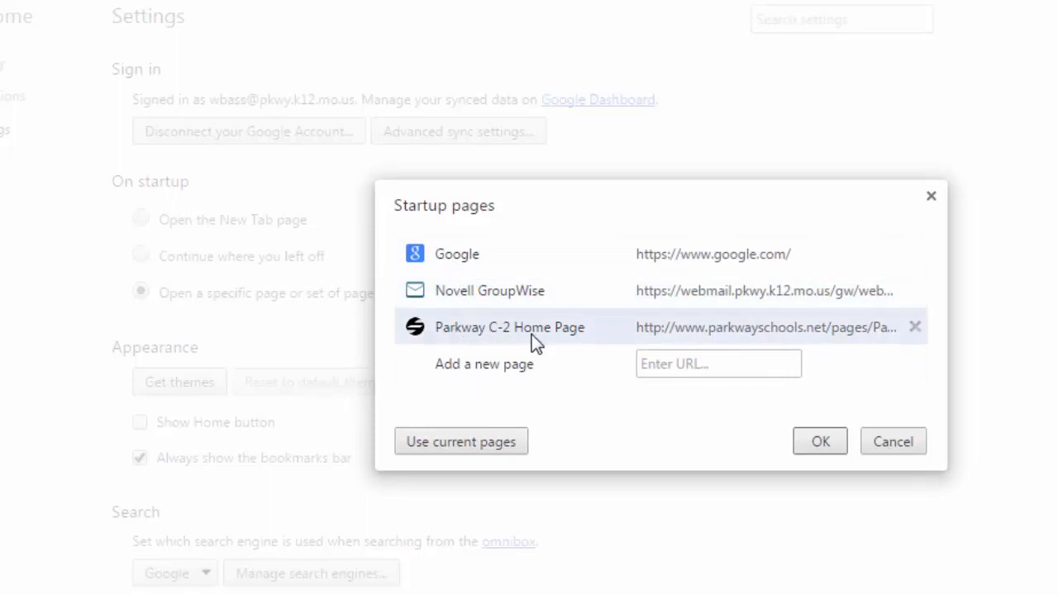
mouse_move(624, 306)
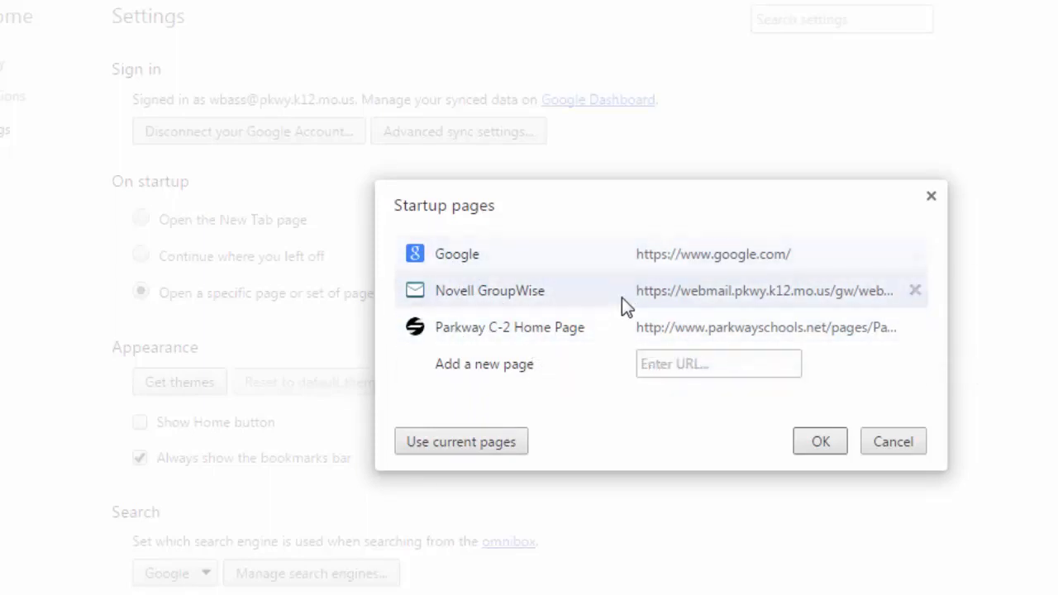
mouse_move(856, 479)
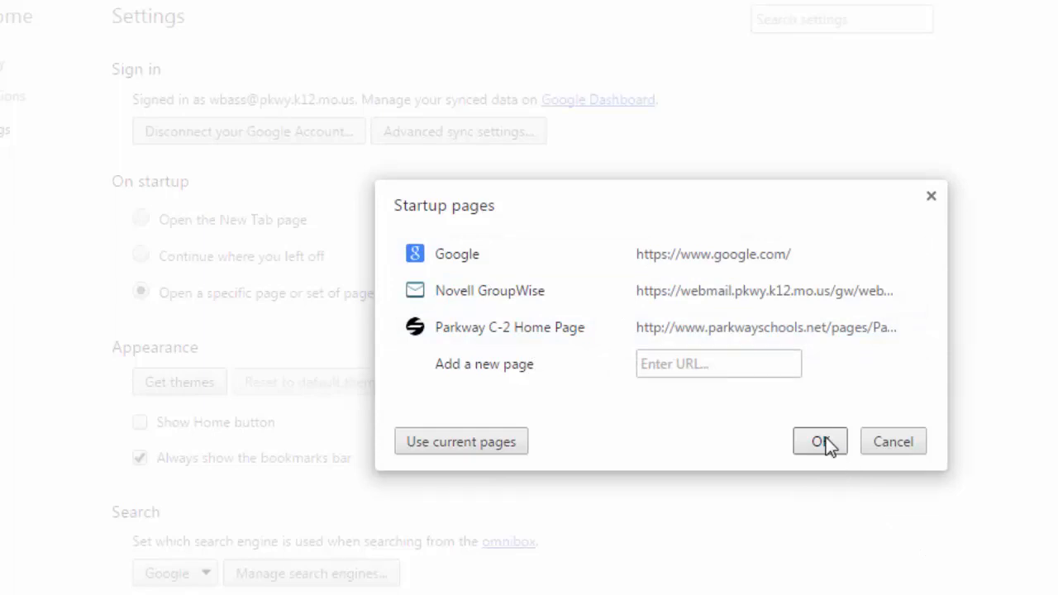
- Confirm the three startup pages with OK and close Chrome
click(819, 439)
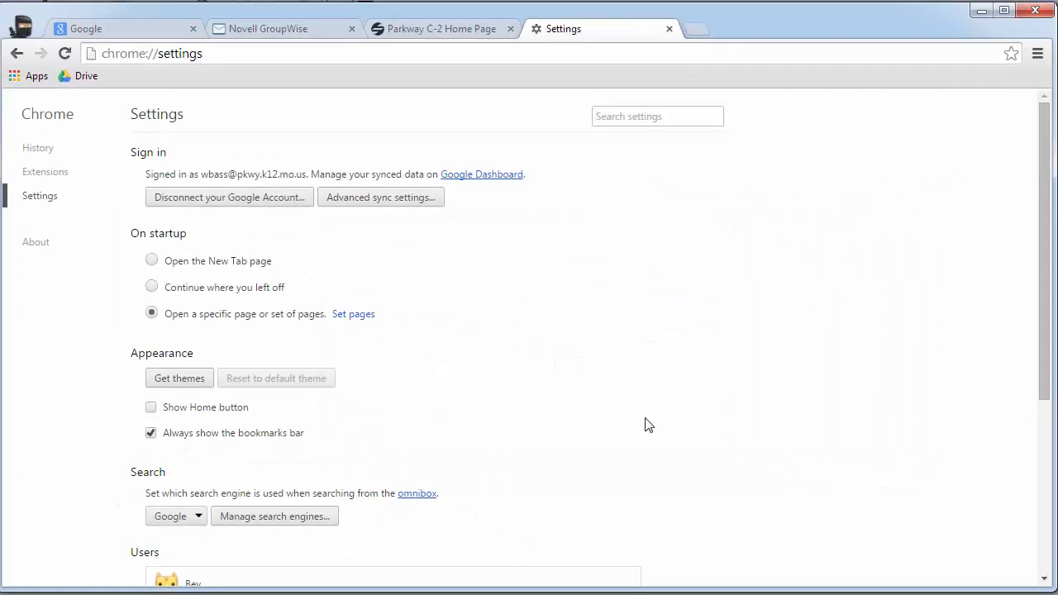
click(982, 10)
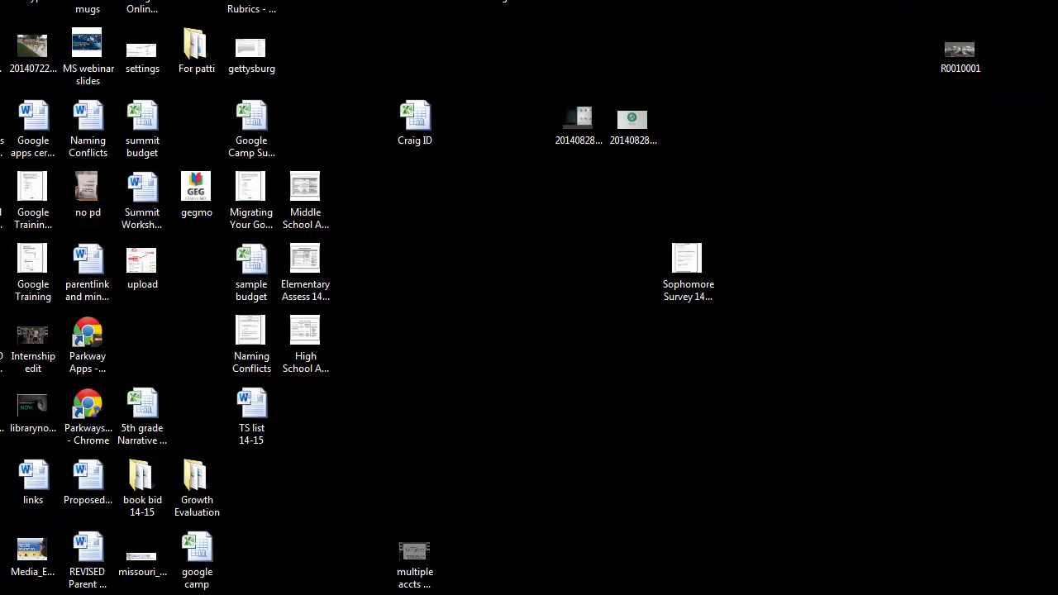